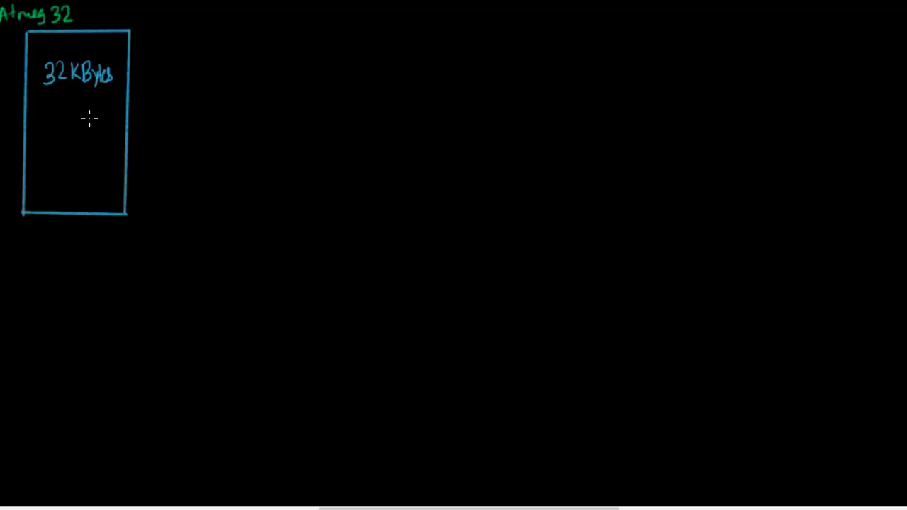
mouse_move(95, 117)
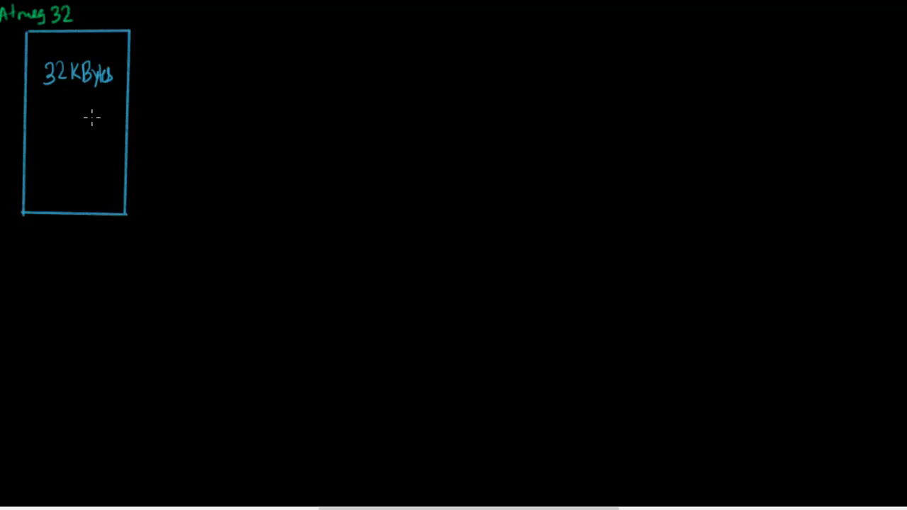
mouse_move(94, 117)
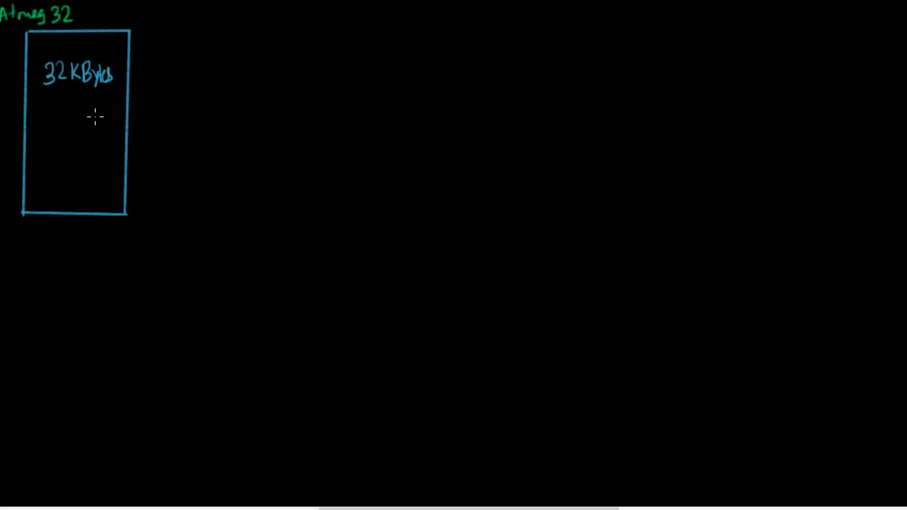
mouse_move(96, 117)
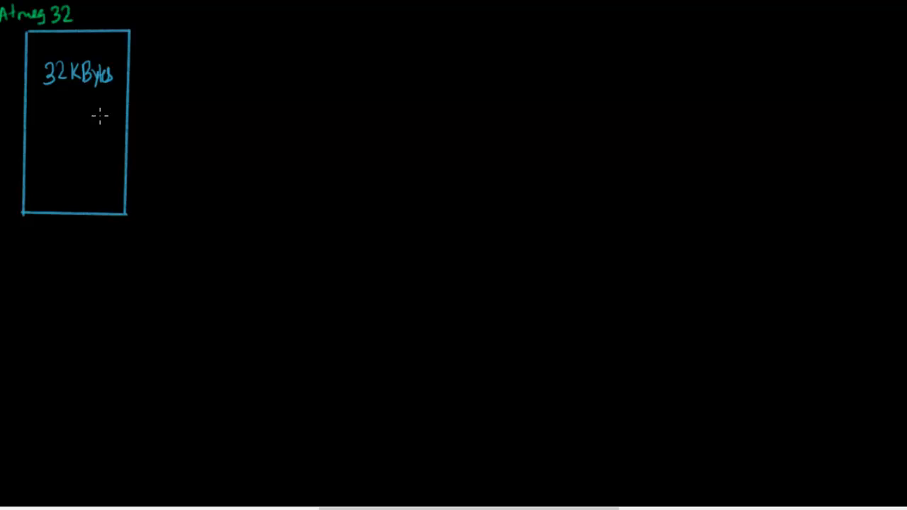
mouse_move(93, 120)
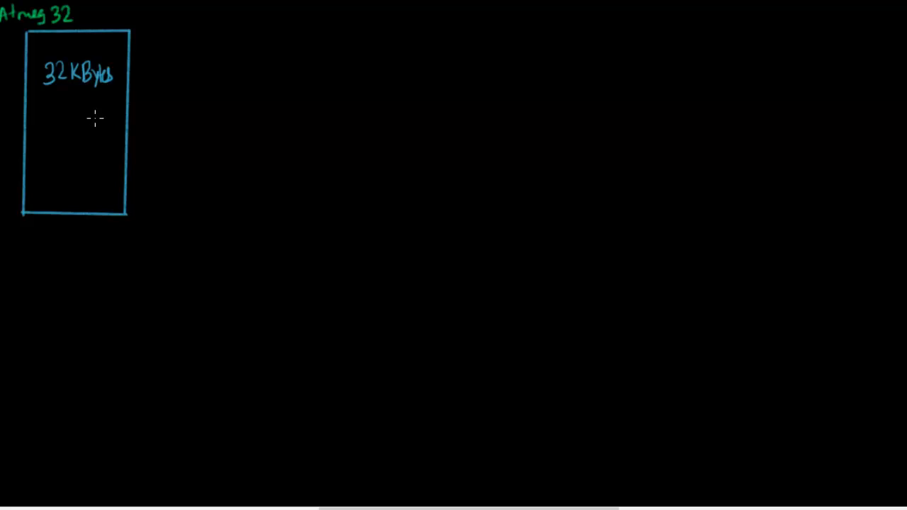
mouse_move(92, 119)
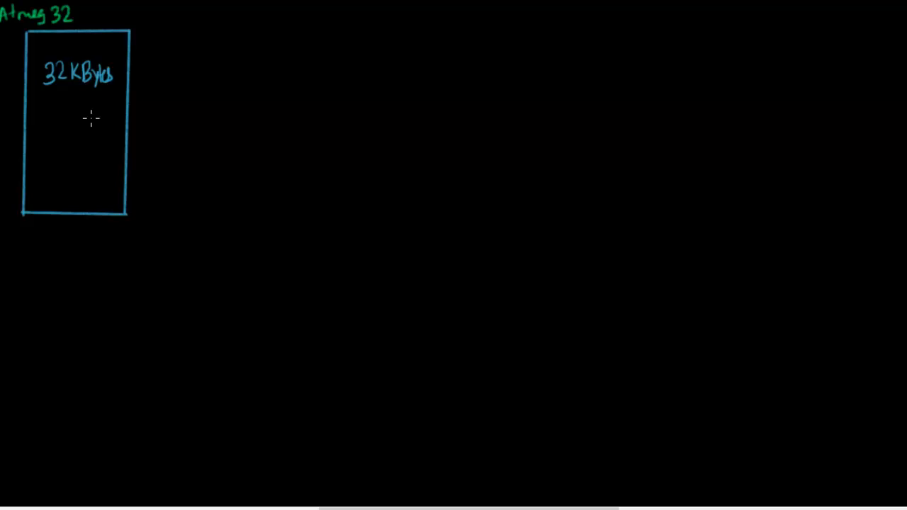
mouse_move(95, 119)
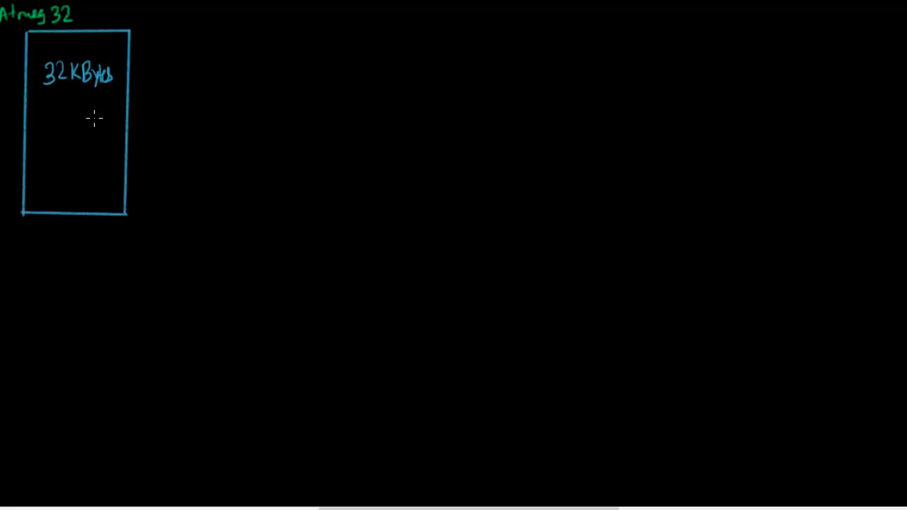
mouse_move(94, 119)
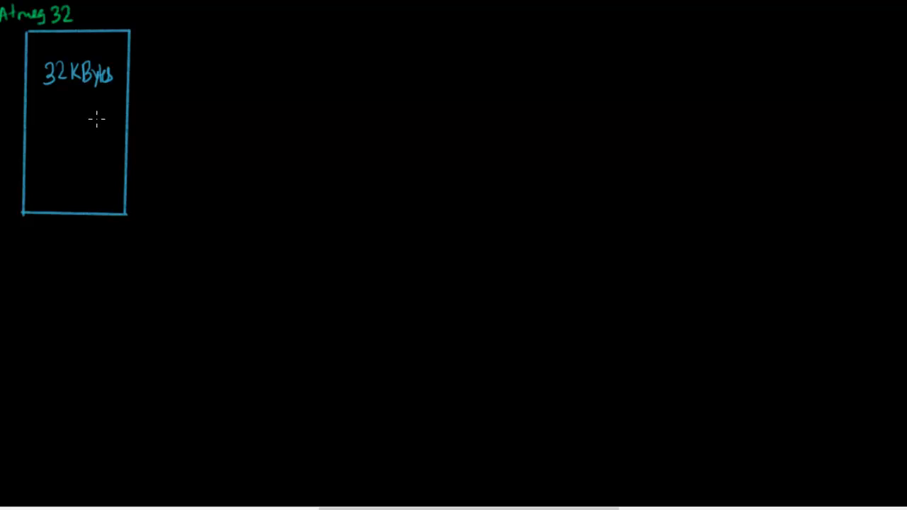
mouse_move(93, 118)
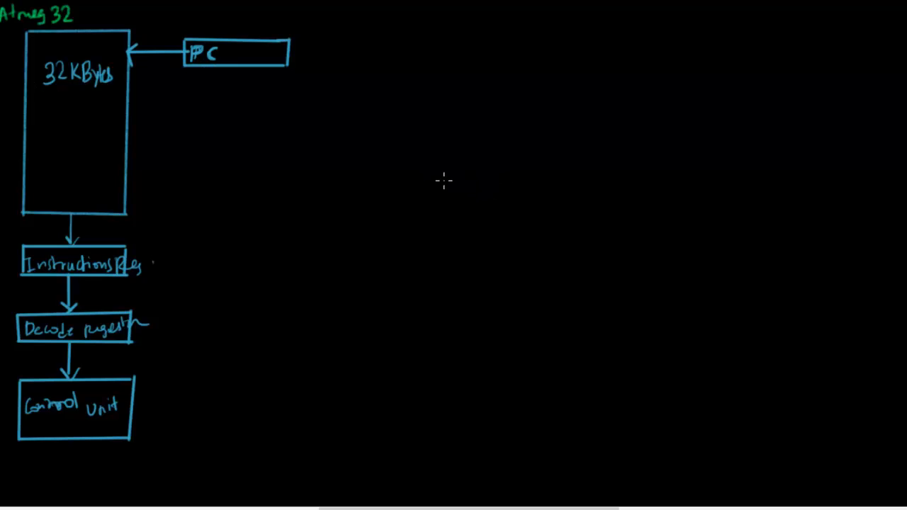
mouse_move(439, 197)
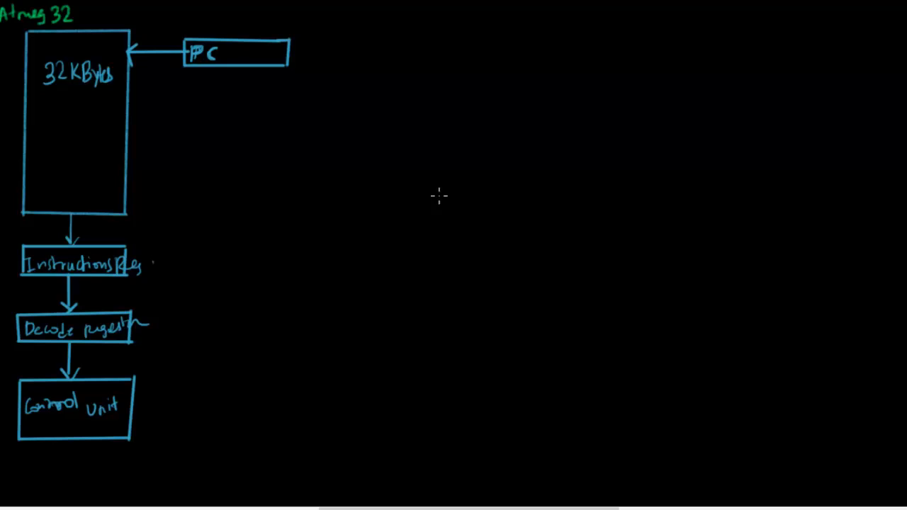